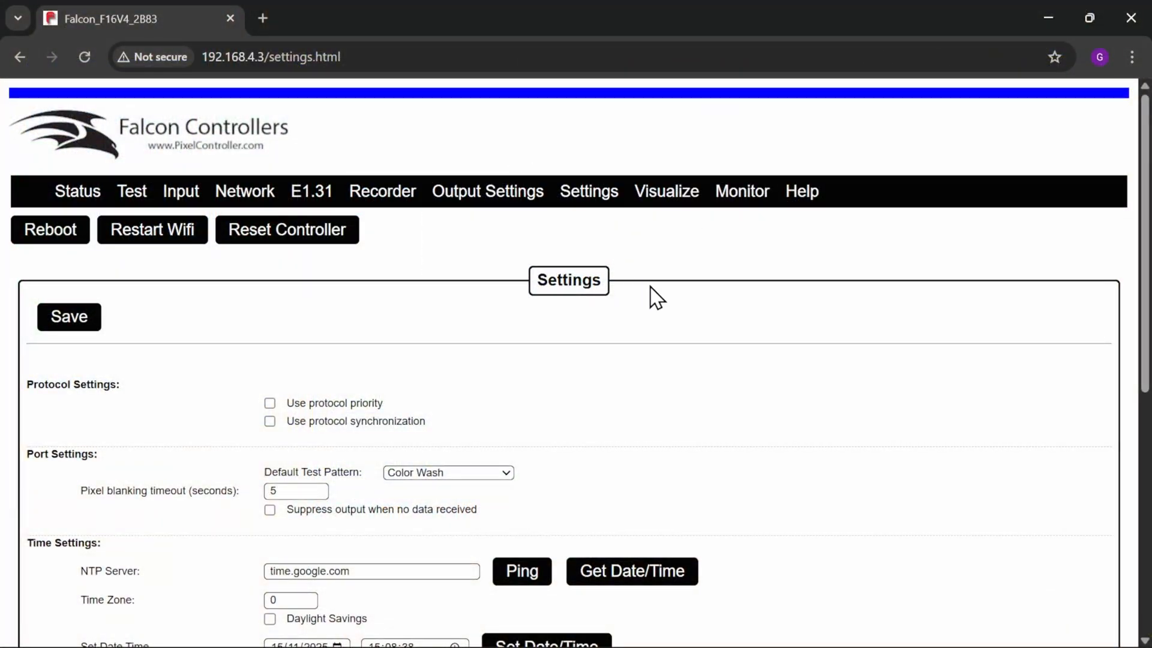
Start the SRv5 smart receiver firmware update from the Settings Firmware section
{"action": "scroll", "scroll_direction": "down", "scroll_amount": 3}
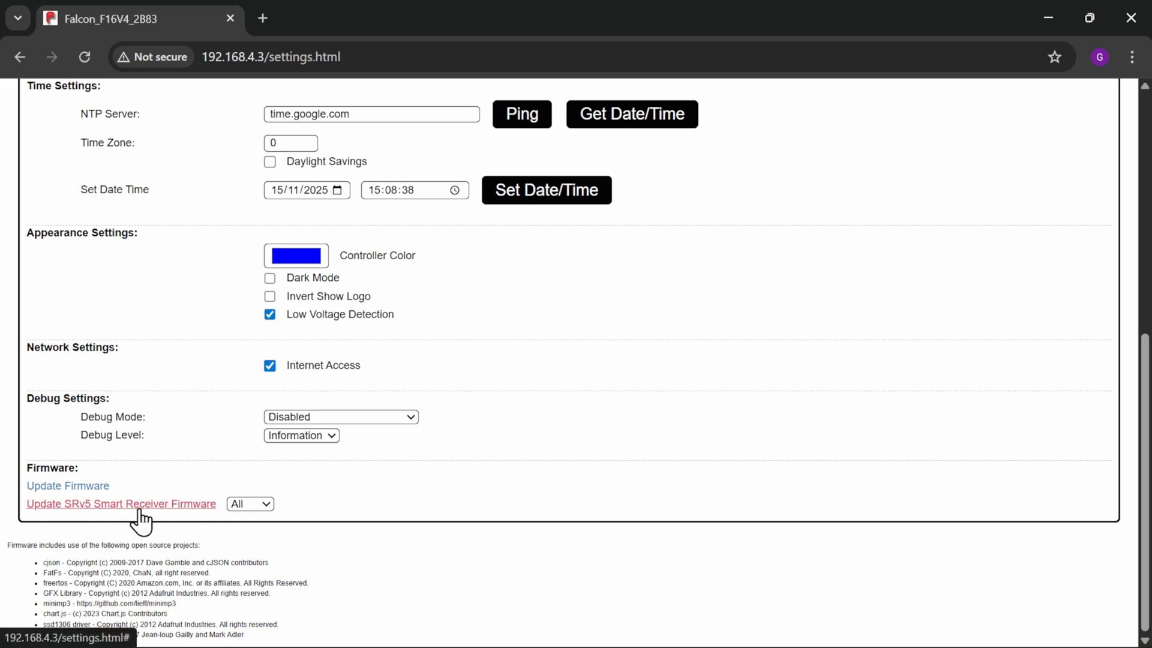
{"action": "left_click", "coordinate": [120, 504]}
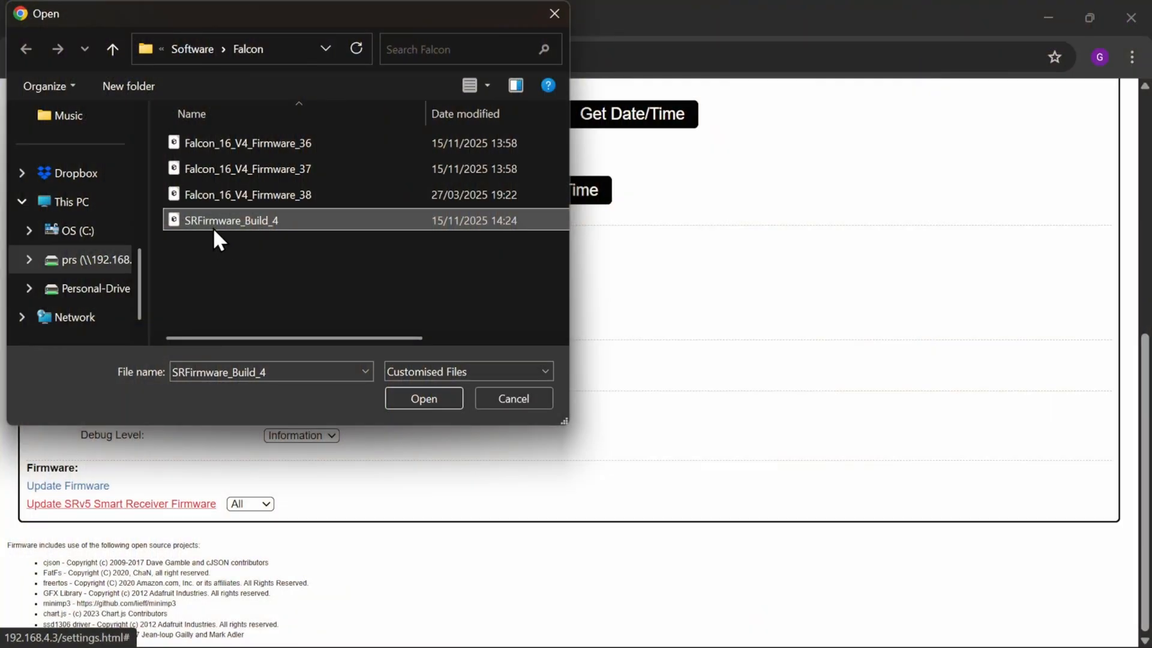
{"action": "left_click", "coordinate": [423, 398]}
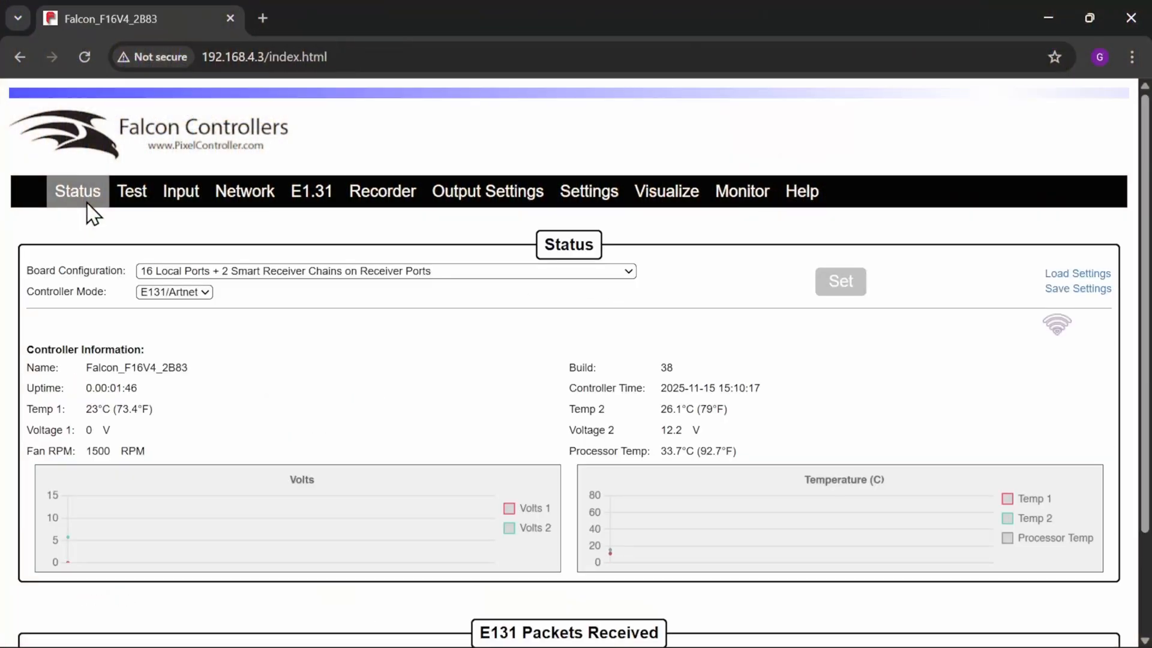
Scroll the Status page to review voltage and temperature graphs and E131 packet counts
{"action": "scroll", "scroll_direction": "down", "scroll_amount": 3}
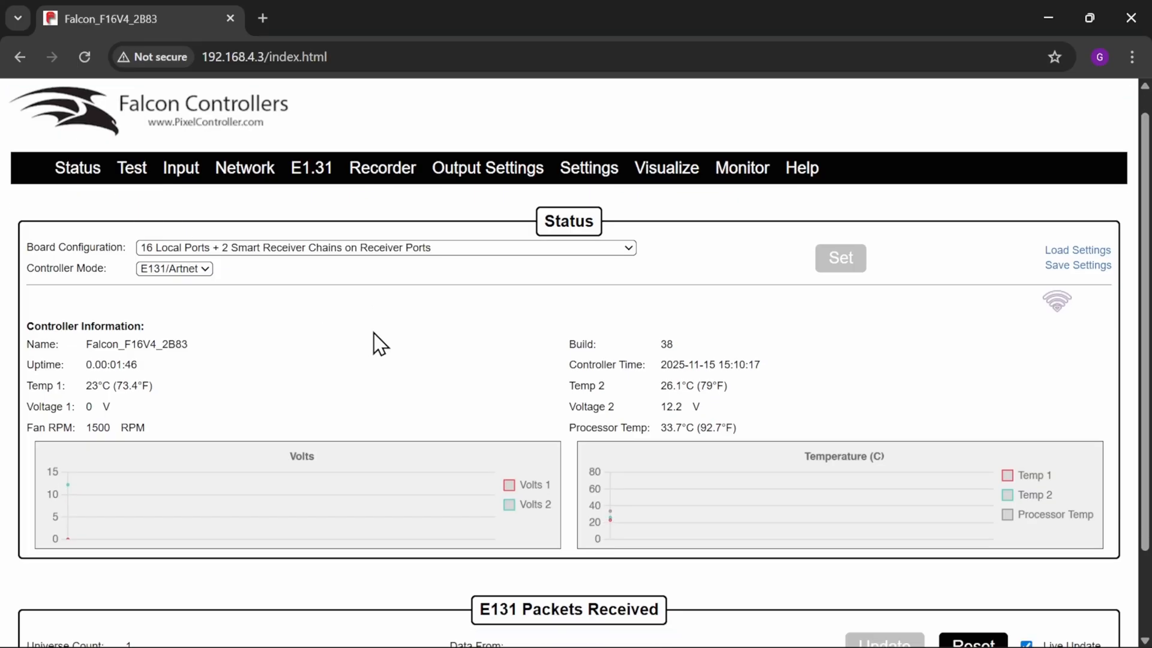
{"action": "scroll", "scroll_direction": "down", "scroll_amount": 3}
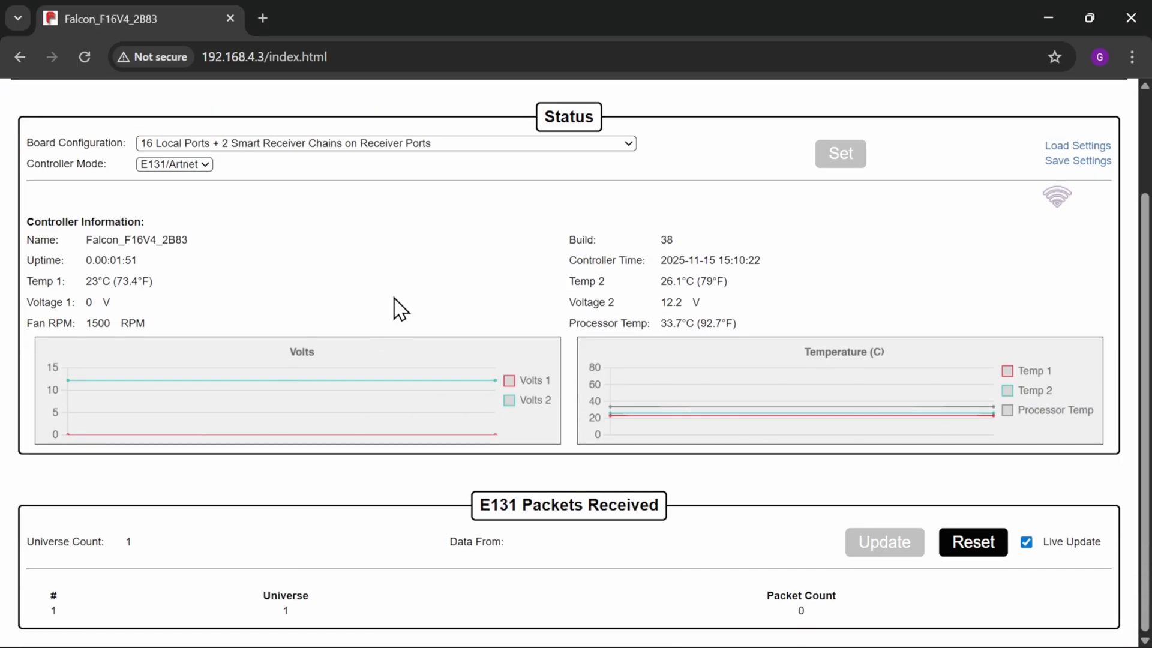
{"action": "scroll", "scroll_direction": "up", "scroll_amount": 3}
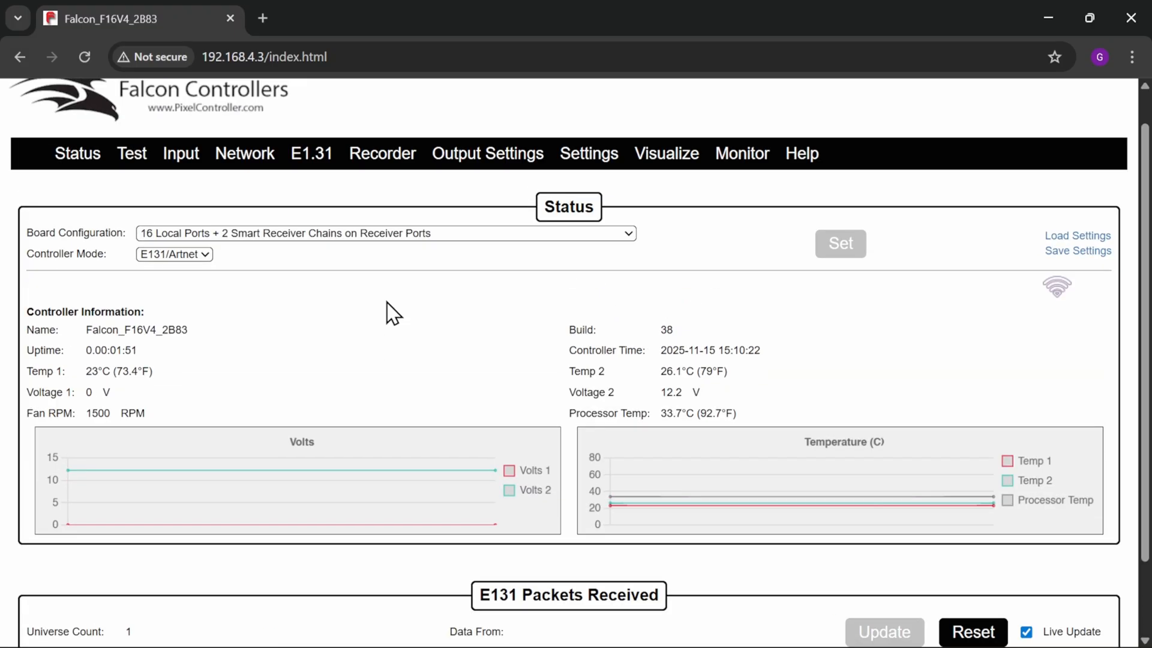
{"action": "mouse_move", "coordinate": [332, 199]}
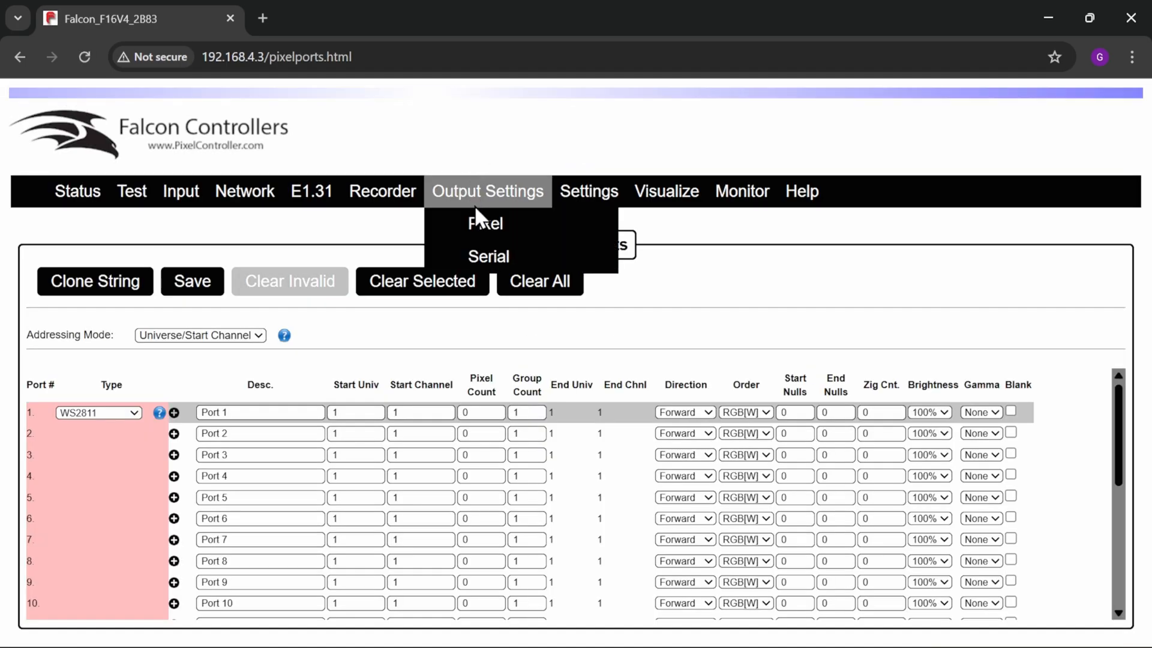
{"action": "left_click", "coordinate": [484, 223]}
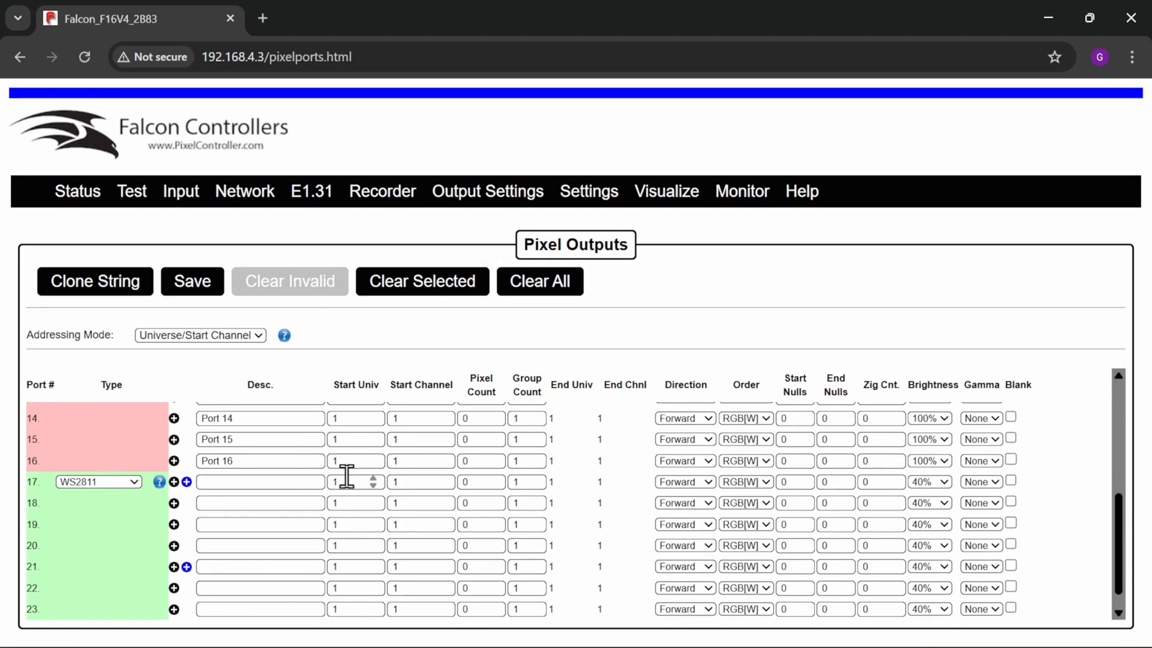
{"action": "scroll", "scroll_direction": "down", "scroll_amount": 3}
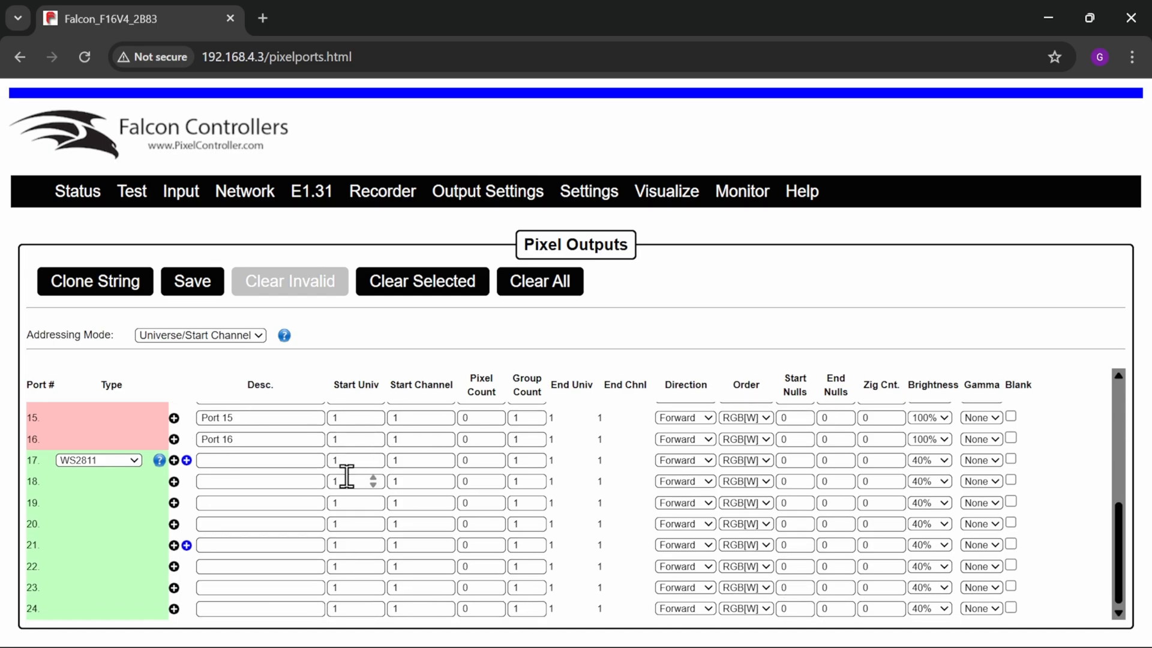